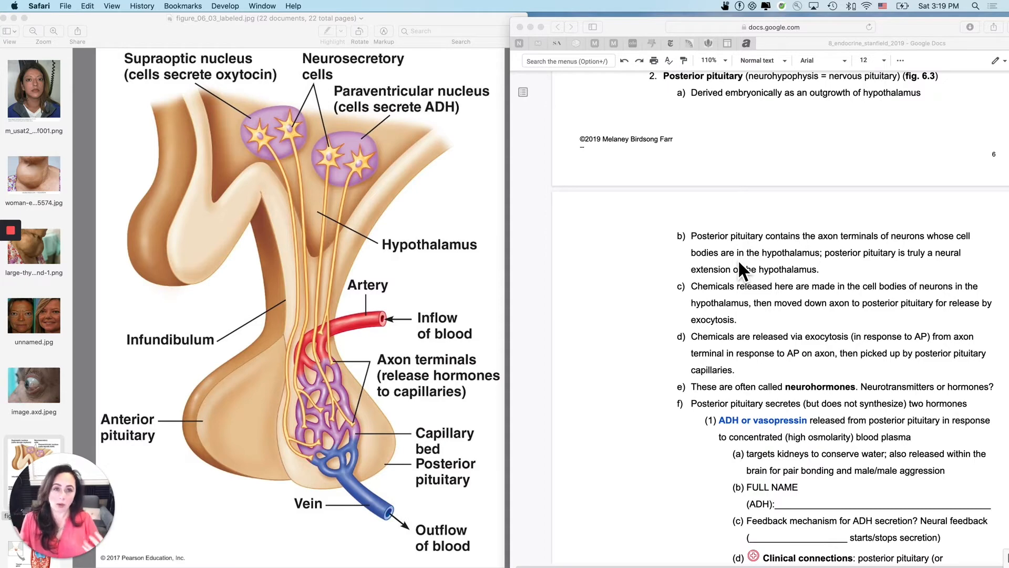
mouse_move(286, 224)
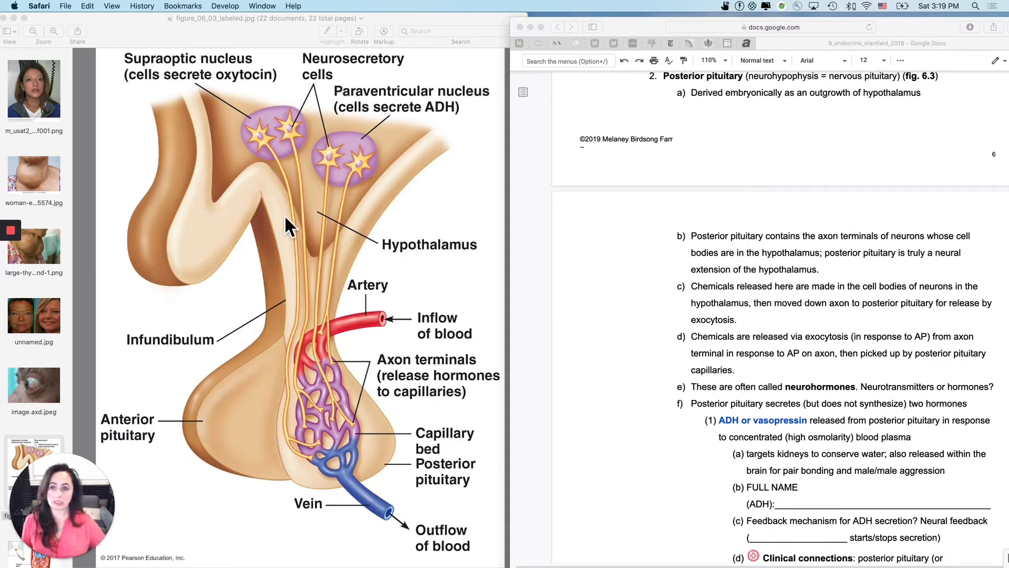
mouse_move(363, 475)
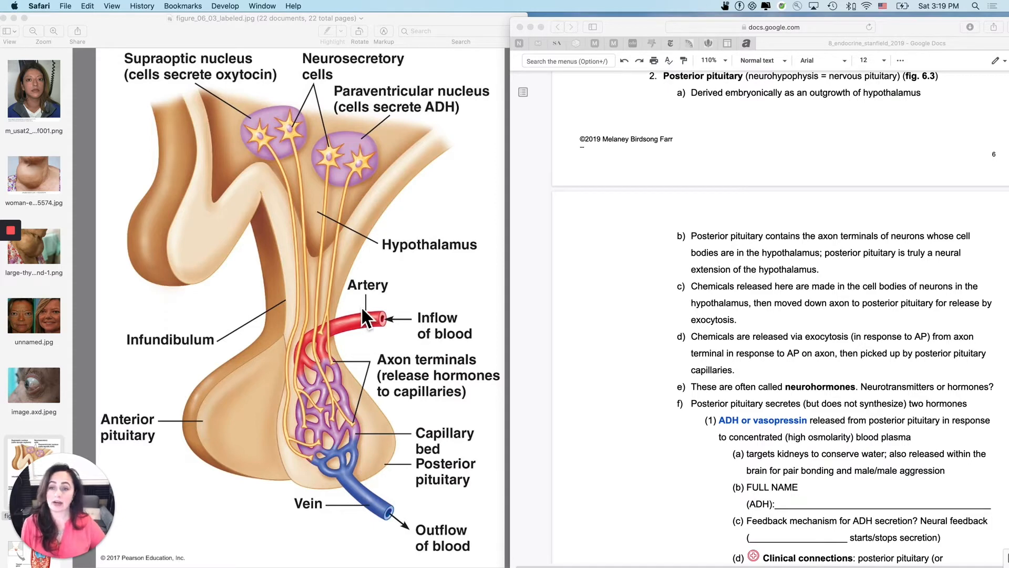
mouse_move(288, 365)
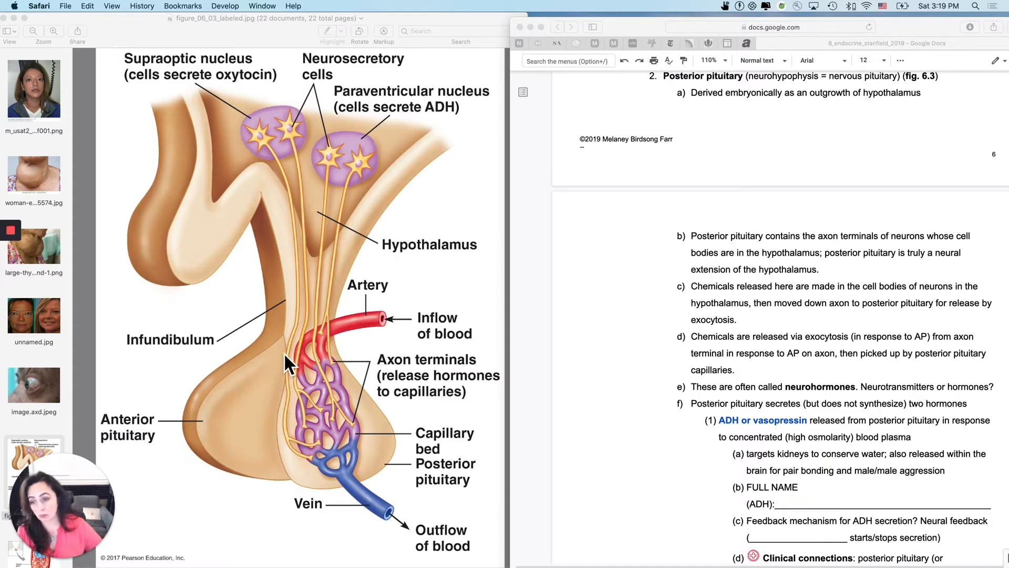
mouse_move(203, 460)
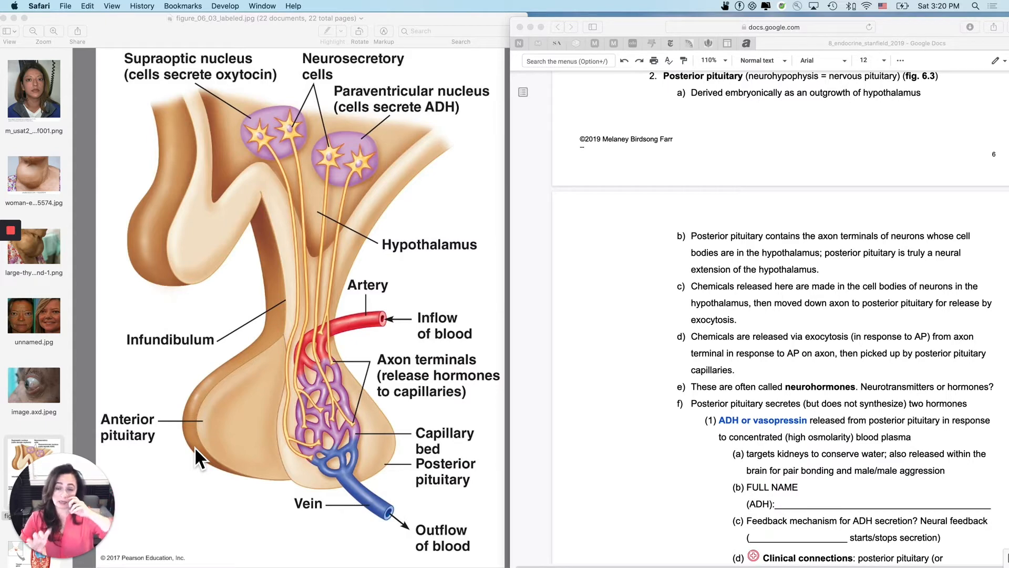
mouse_move(333, 241)
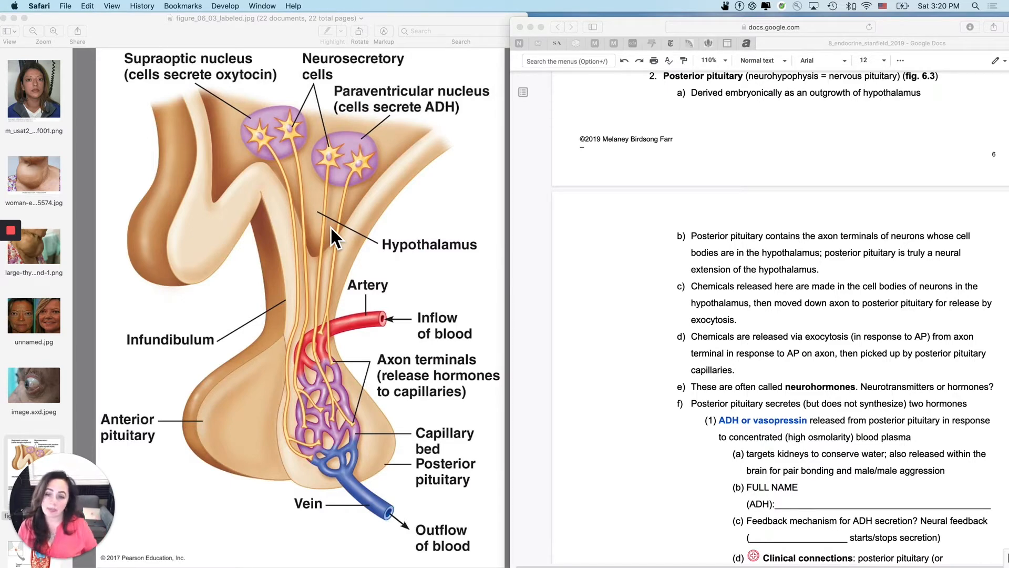
mouse_move(361, 478)
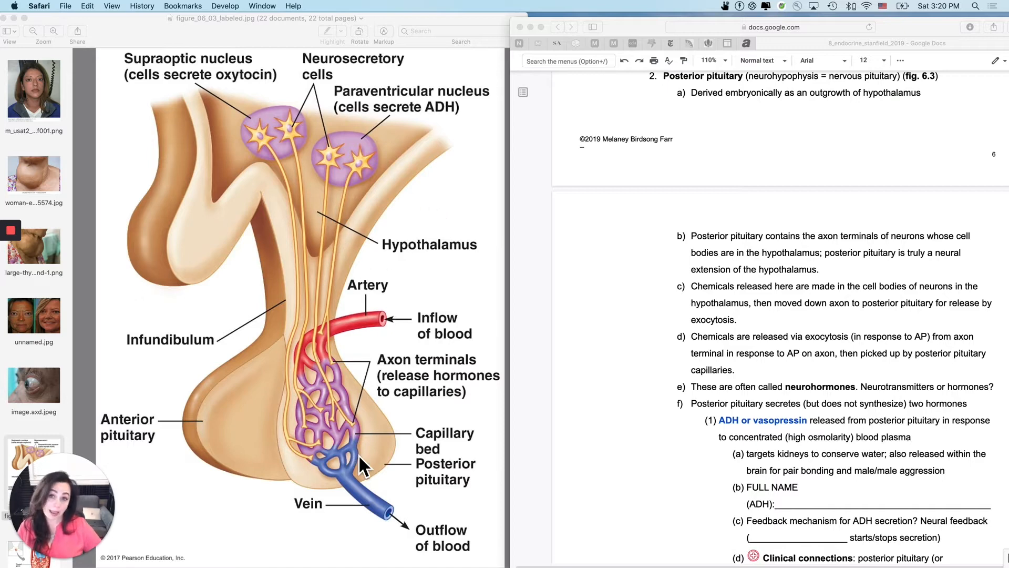
mouse_move(352, 468)
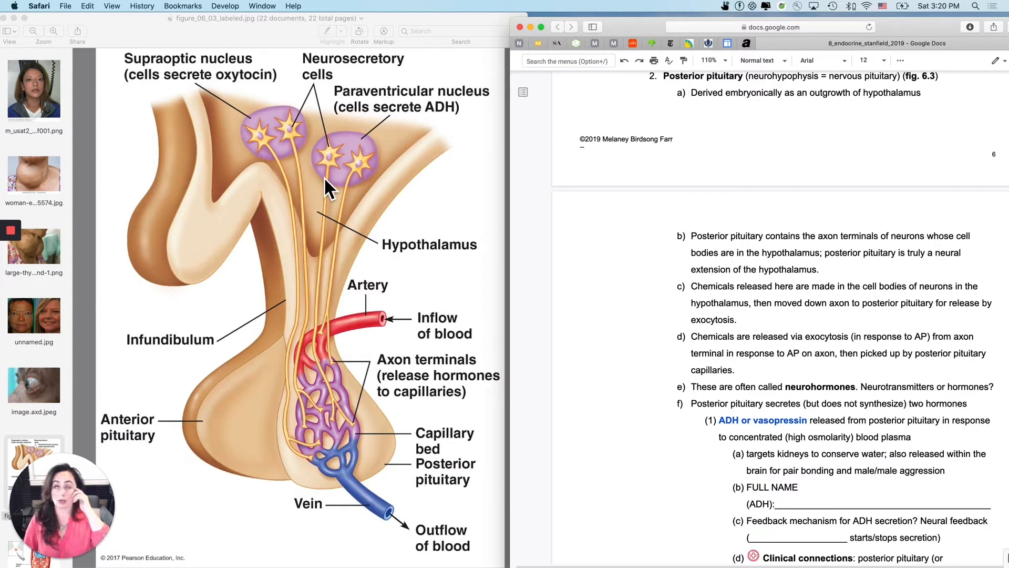
mouse_move(372, 182)
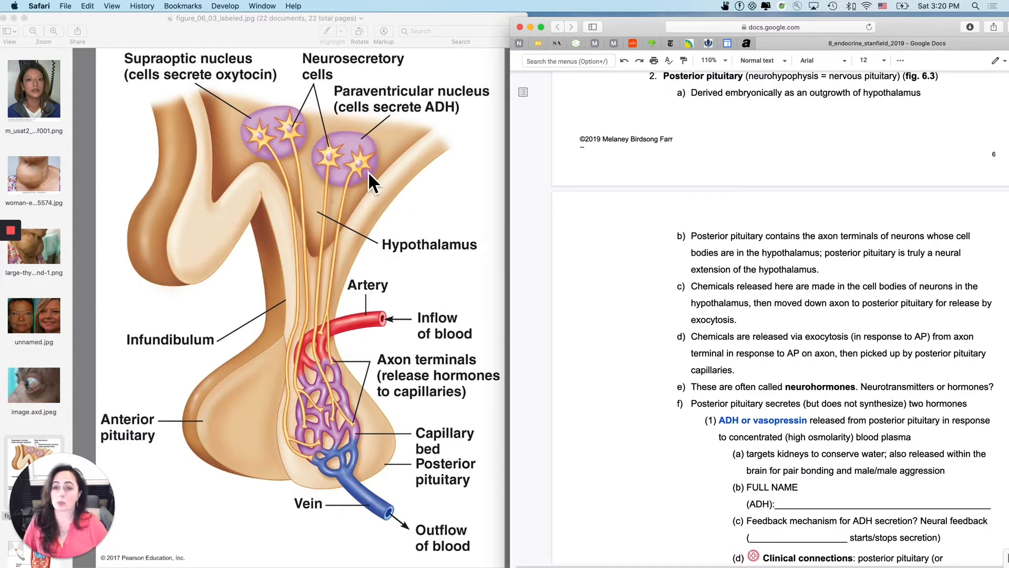
mouse_move(322, 186)
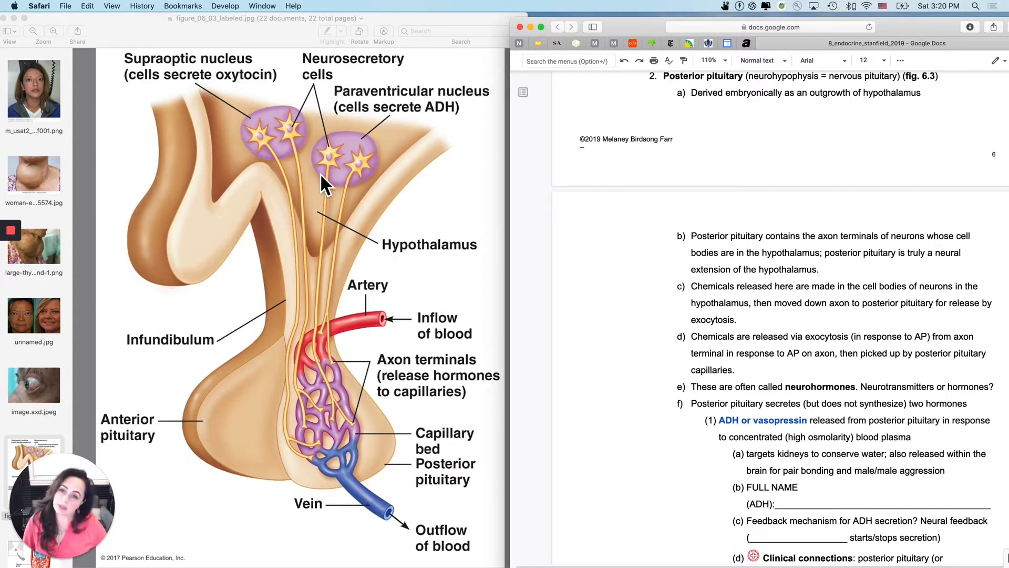
mouse_move(363, 220)
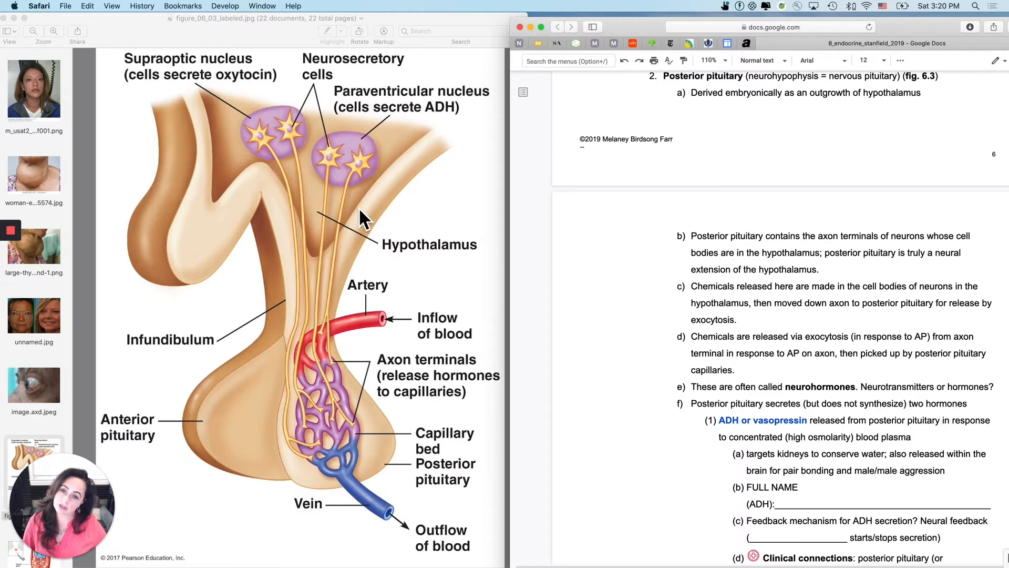
mouse_move(345, 383)
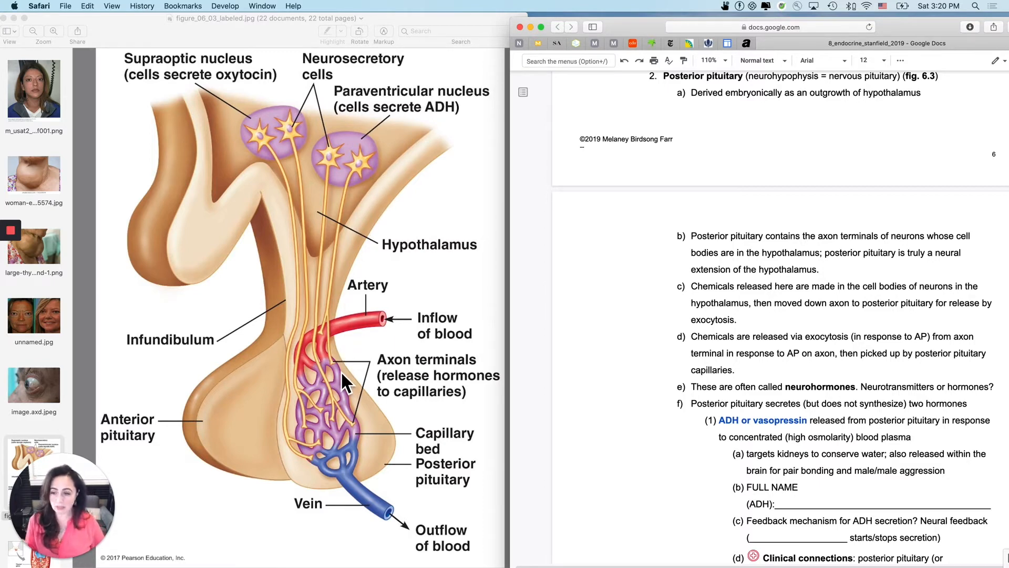
mouse_move(336, 380)
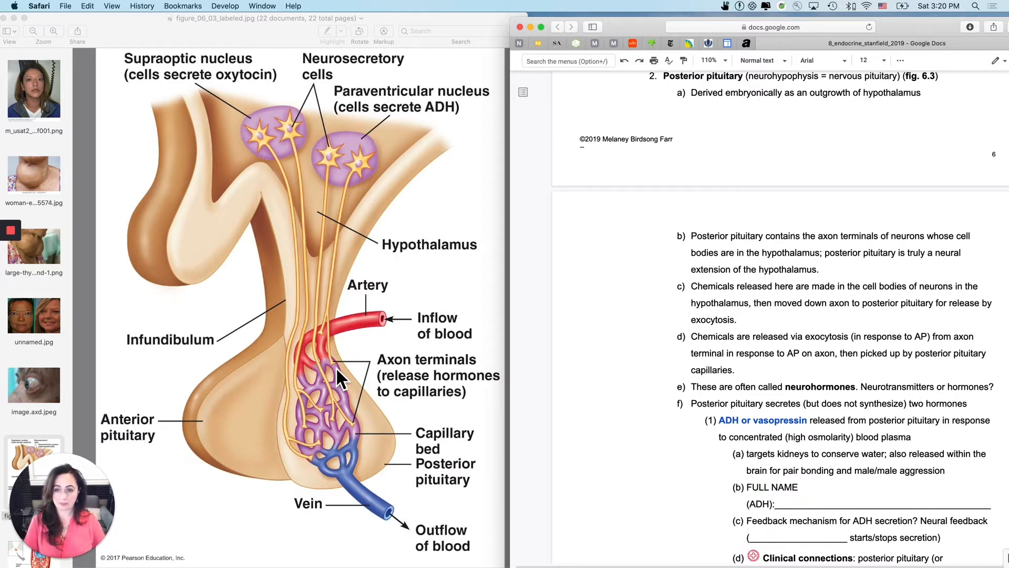
mouse_move(280, 160)
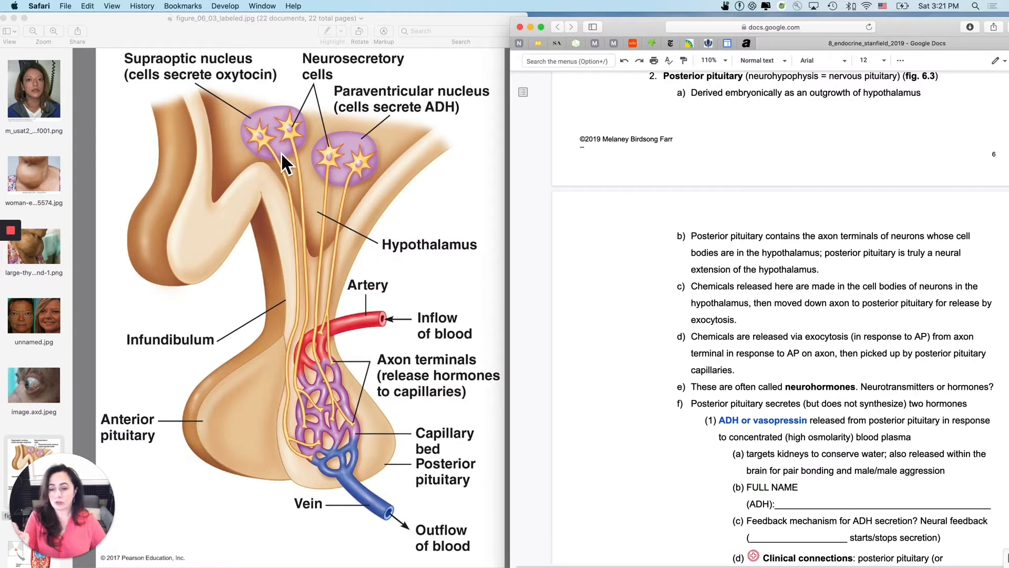
mouse_move(329, 518)
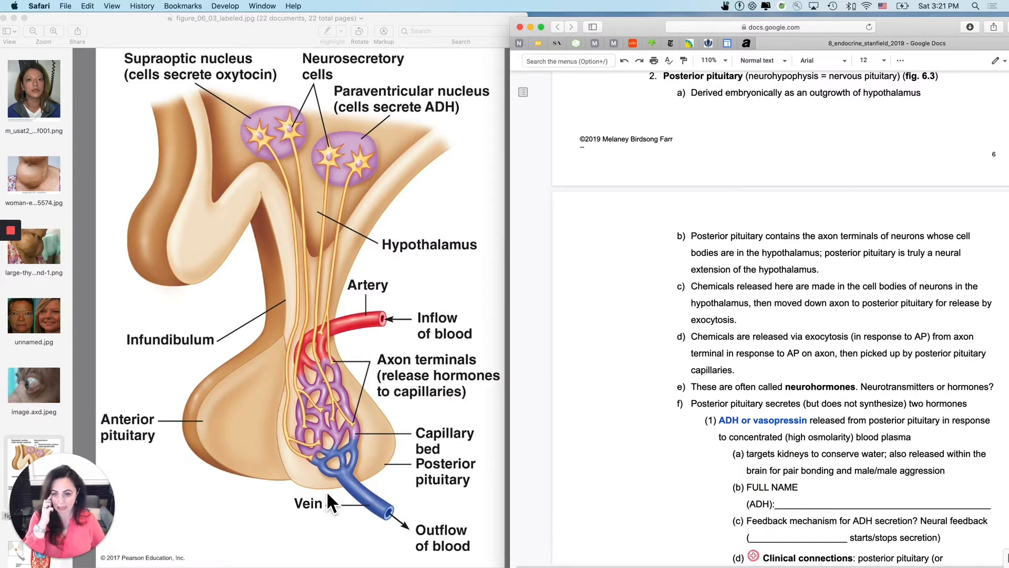
mouse_move(389, 368)
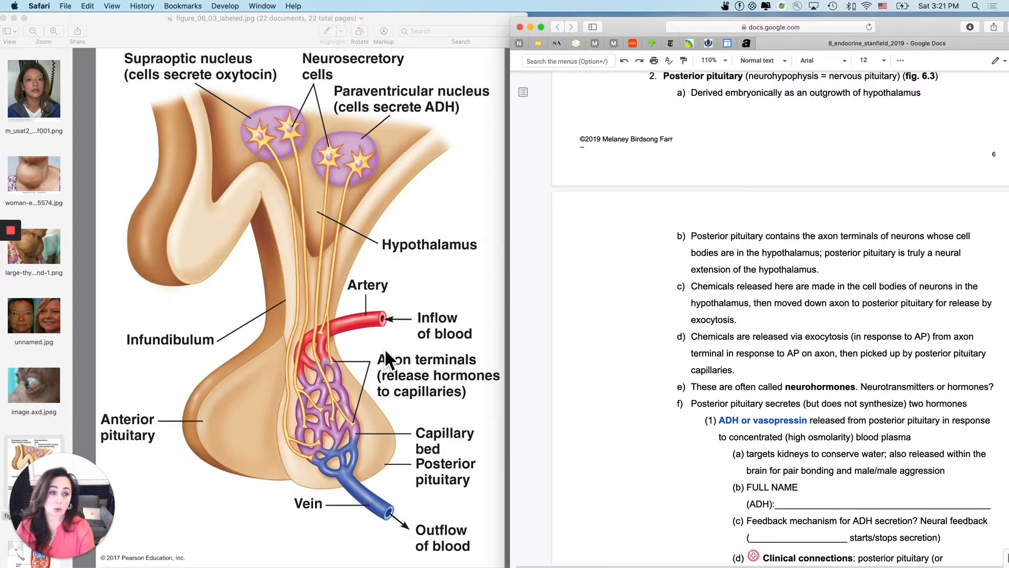
mouse_move(408, 359)
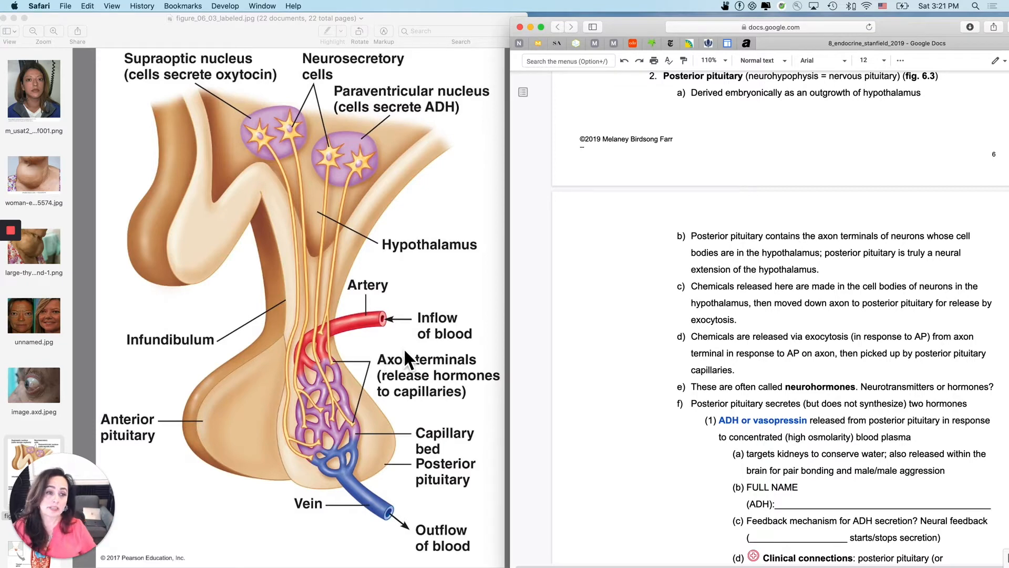
Select the word 'hormones' in the neurotransmitters-or-hormones question under item e
double_click(818, 387)
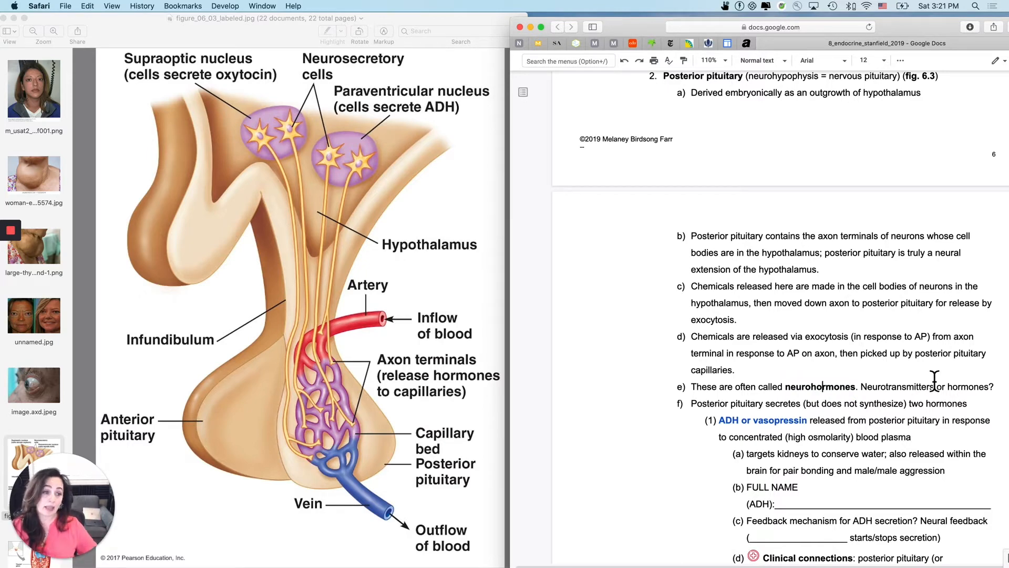
double_click(971, 384)
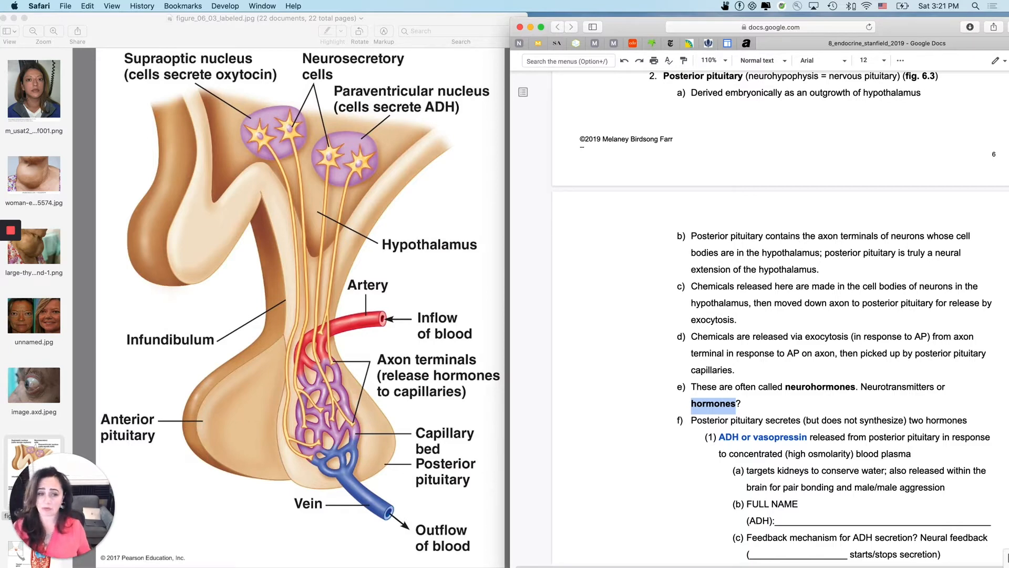
mouse_move(476, 297)
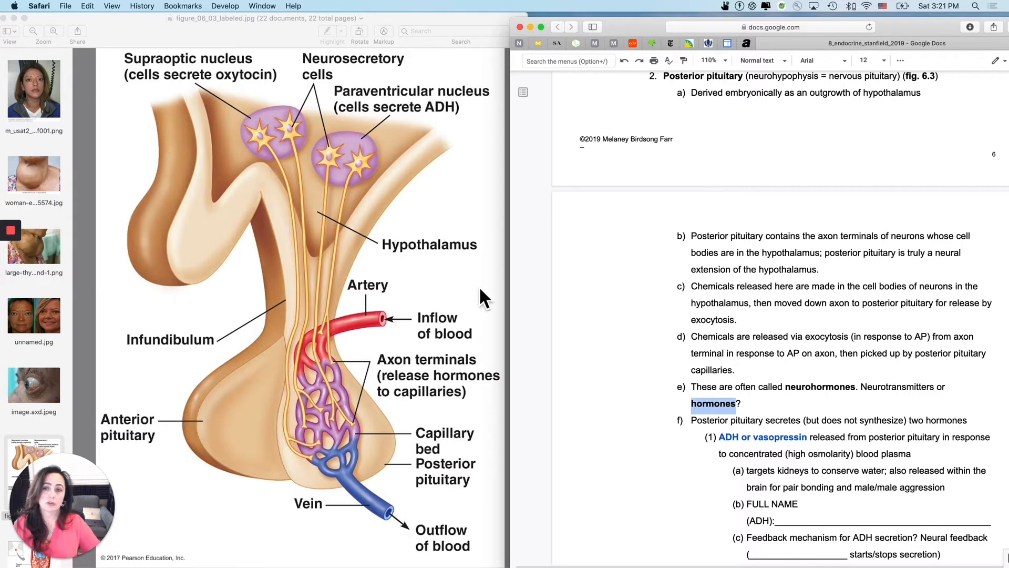
mouse_move(377, 174)
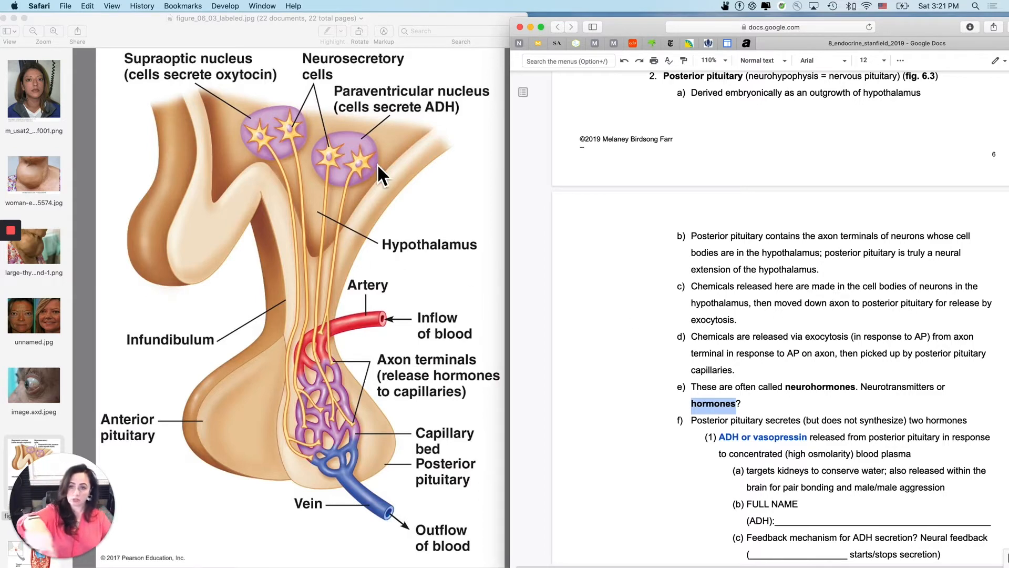
mouse_move(370, 179)
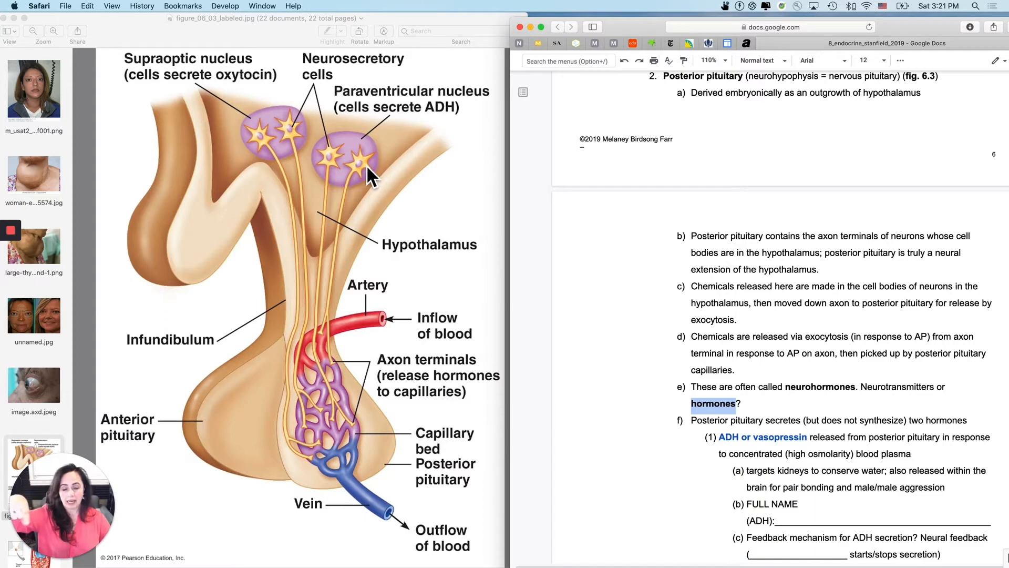
mouse_move(351, 379)
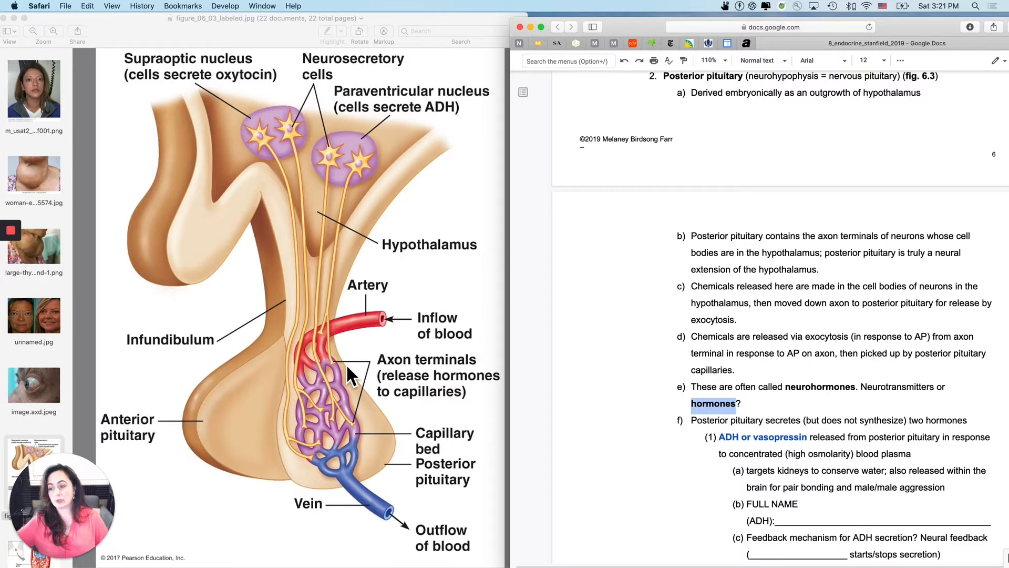
Scroll the notes down to the Oxytocin section and peptide hormone class
scroll(down, 3)
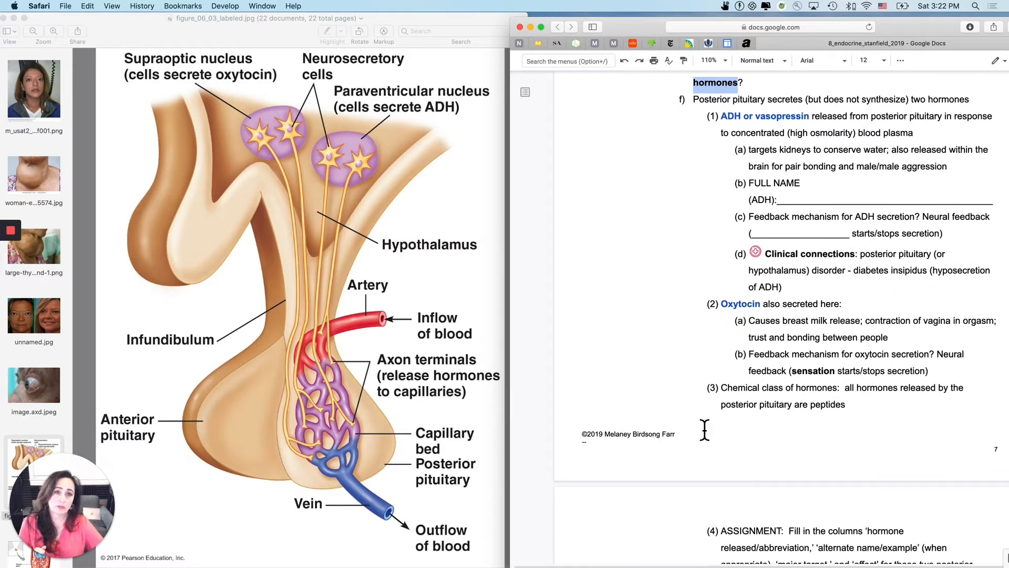
scroll(down, 3)
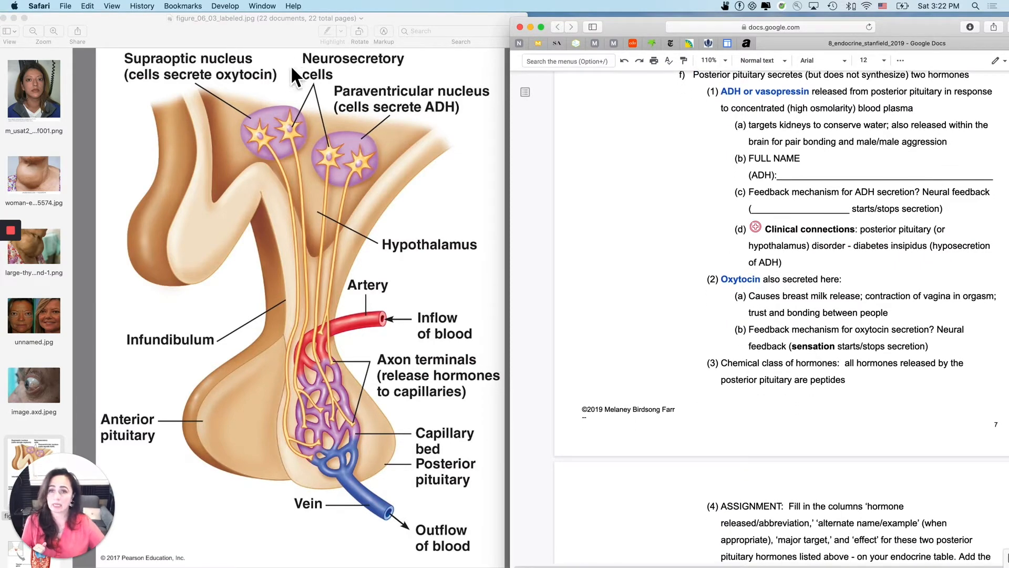
mouse_move(414, 132)
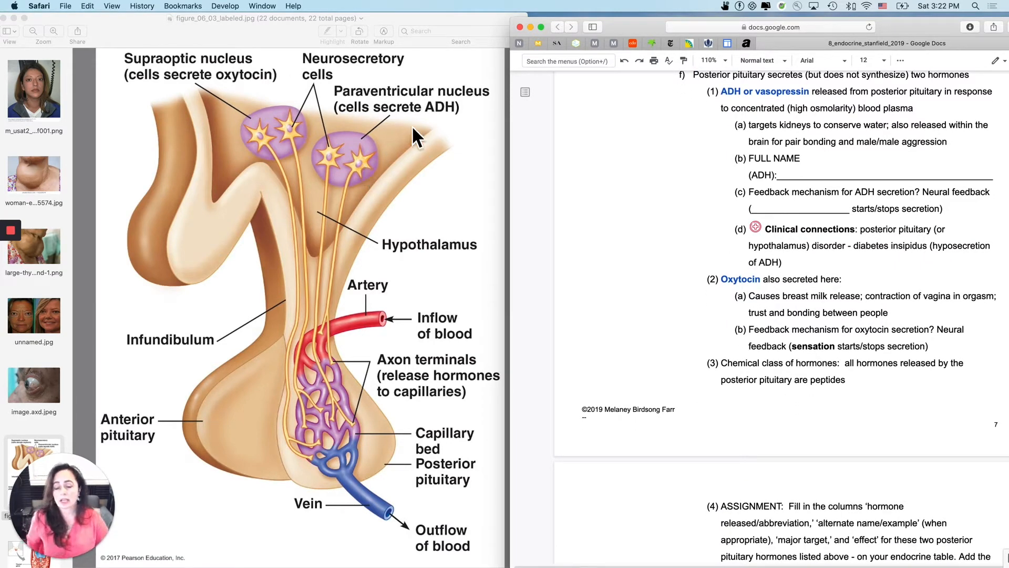
mouse_move(212, 84)
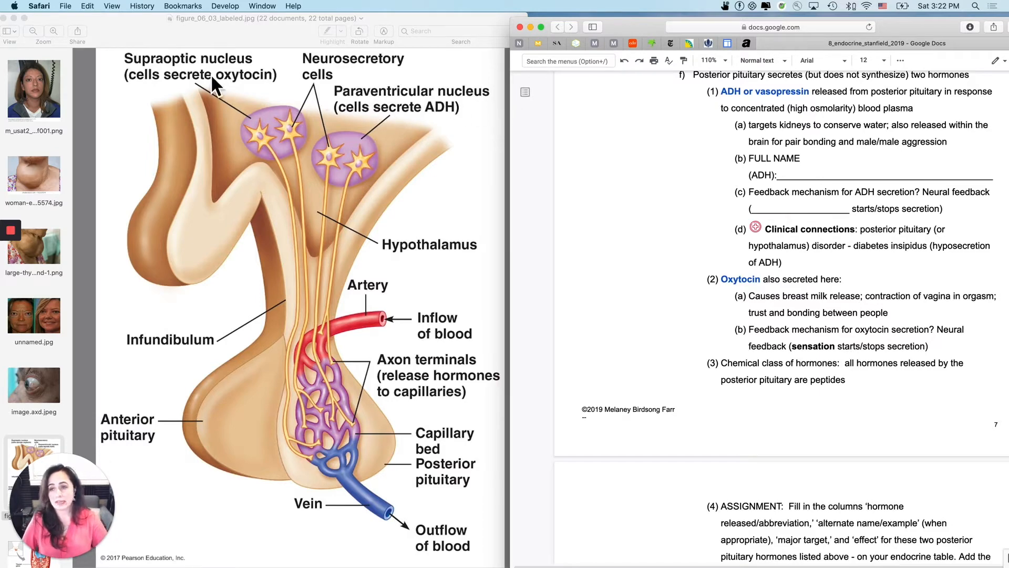
mouse_move(180, 75)
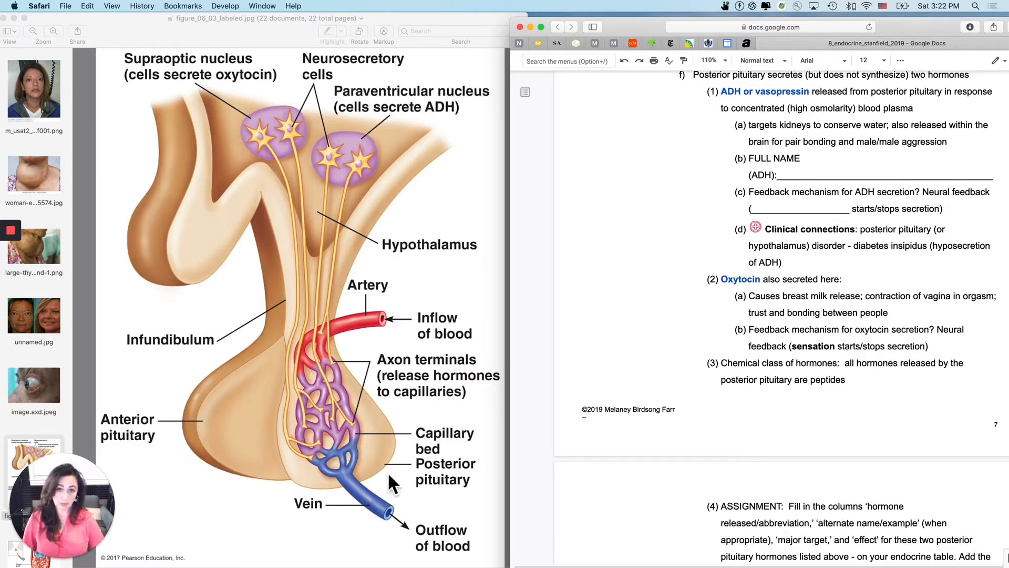
mouse_move(450, 256)
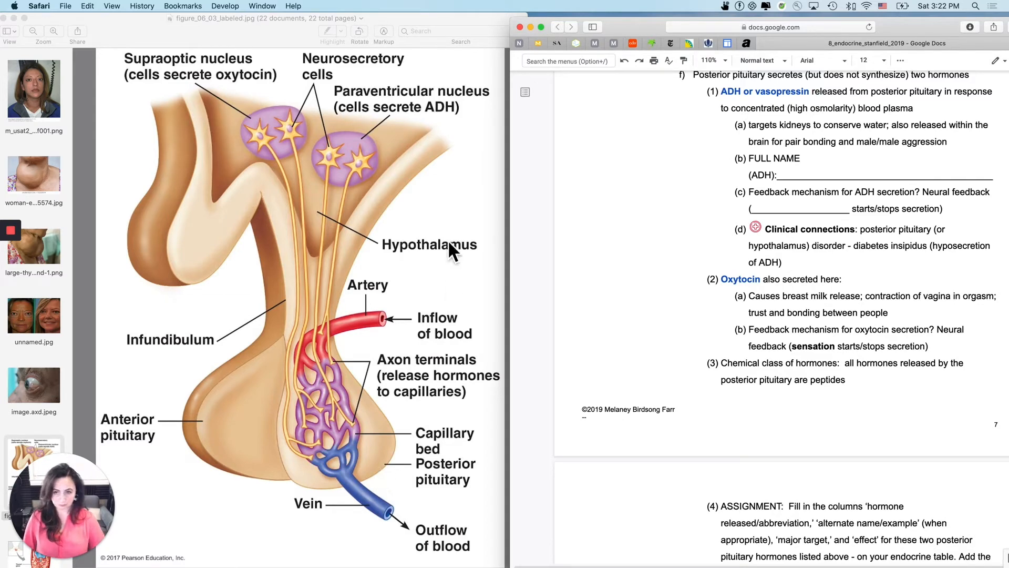
mouse_move(369, 189)
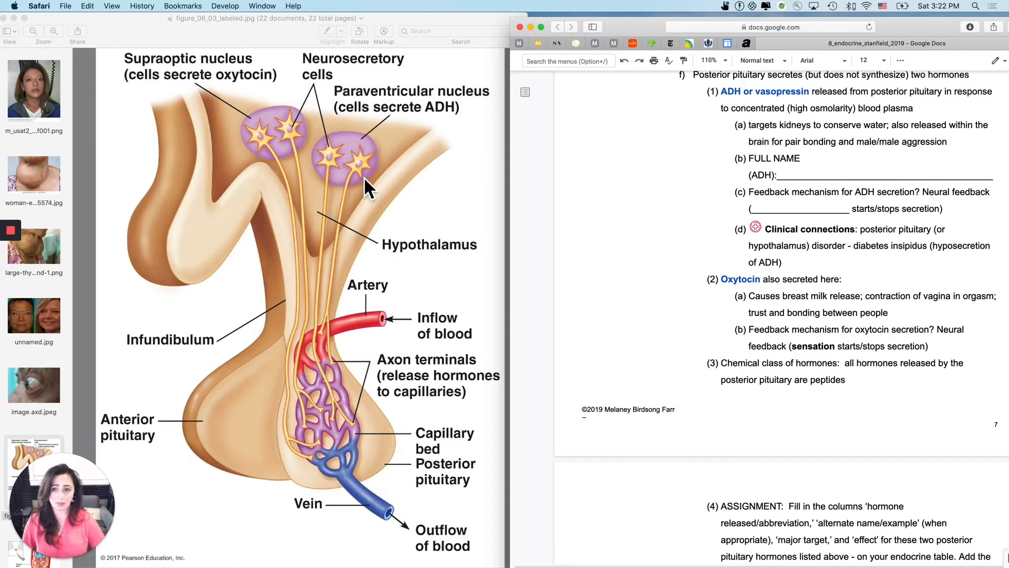
mouse_move(360, 187)
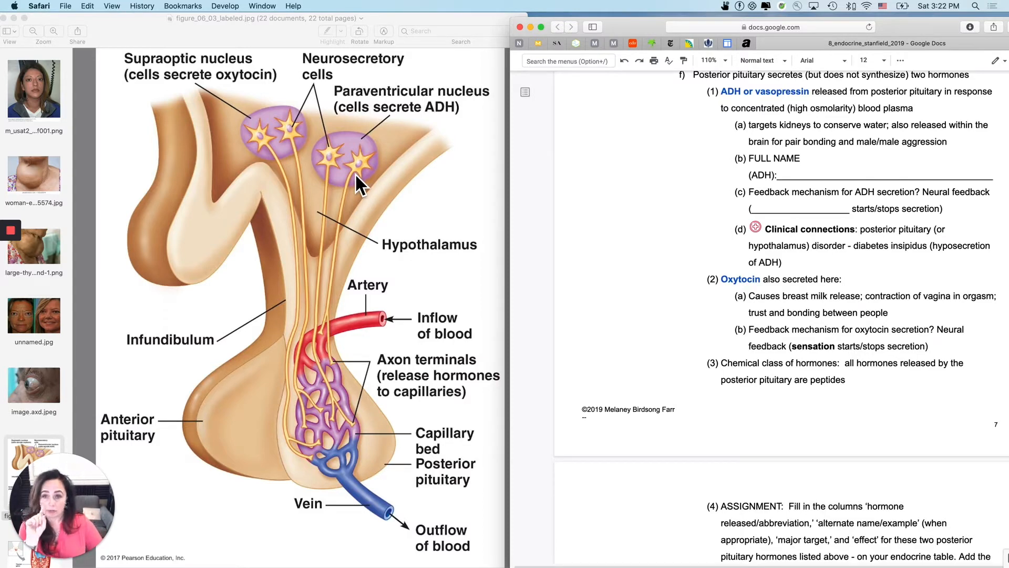
mouse_move(323, 387)
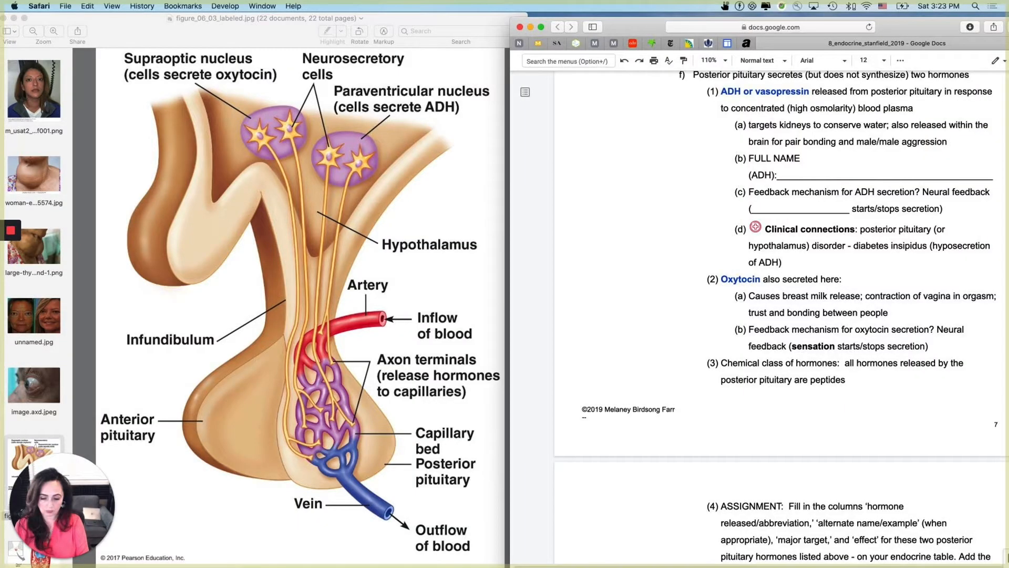
text(anti diureti)
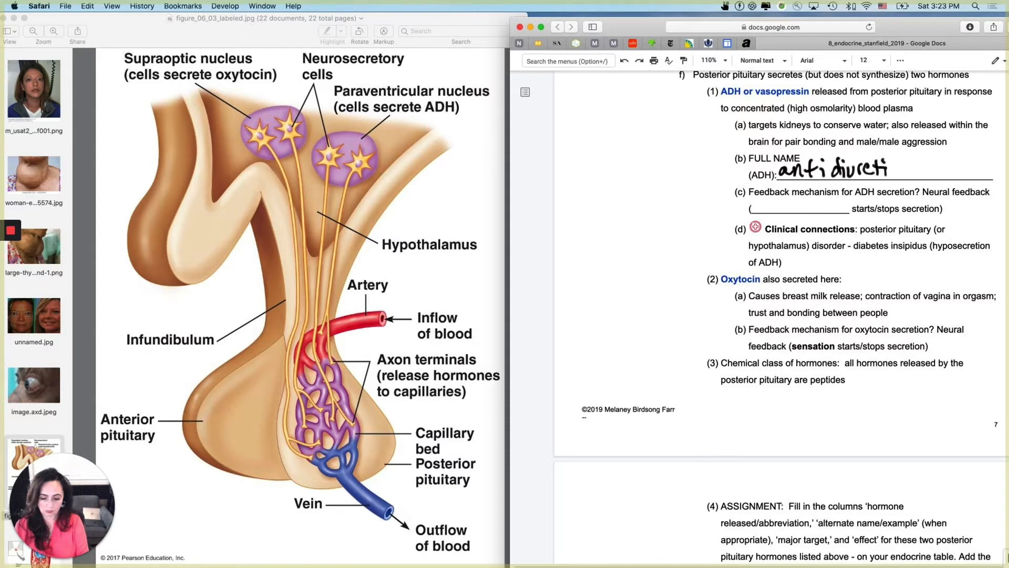
text(c hor)
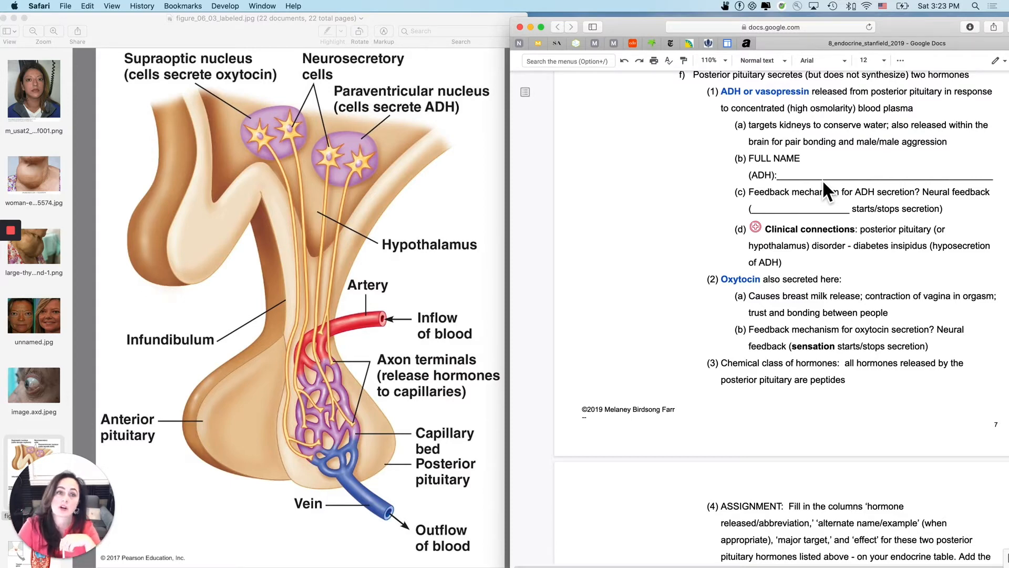
mouse_move(801, 129)
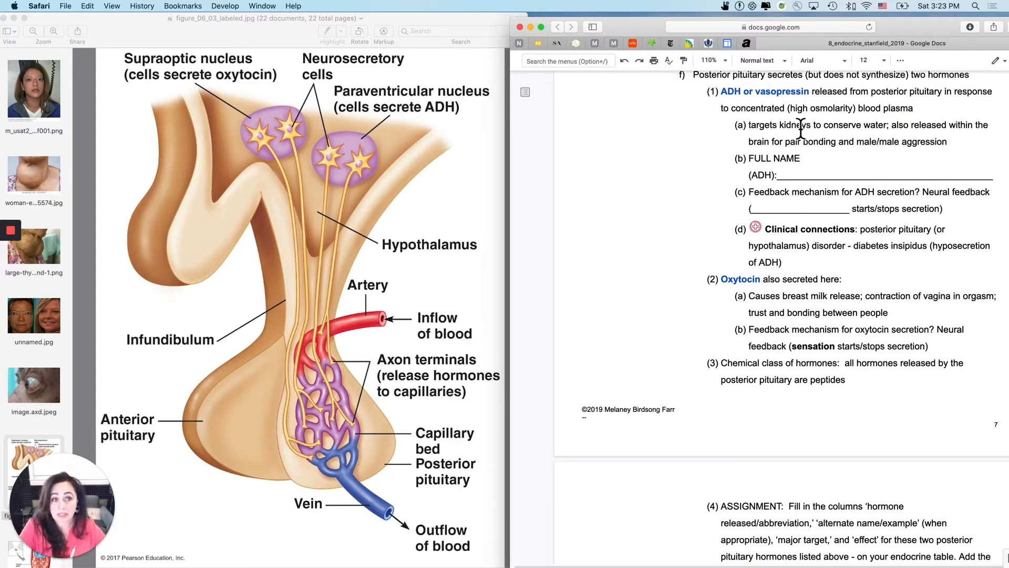
mouse_move(804, 153)
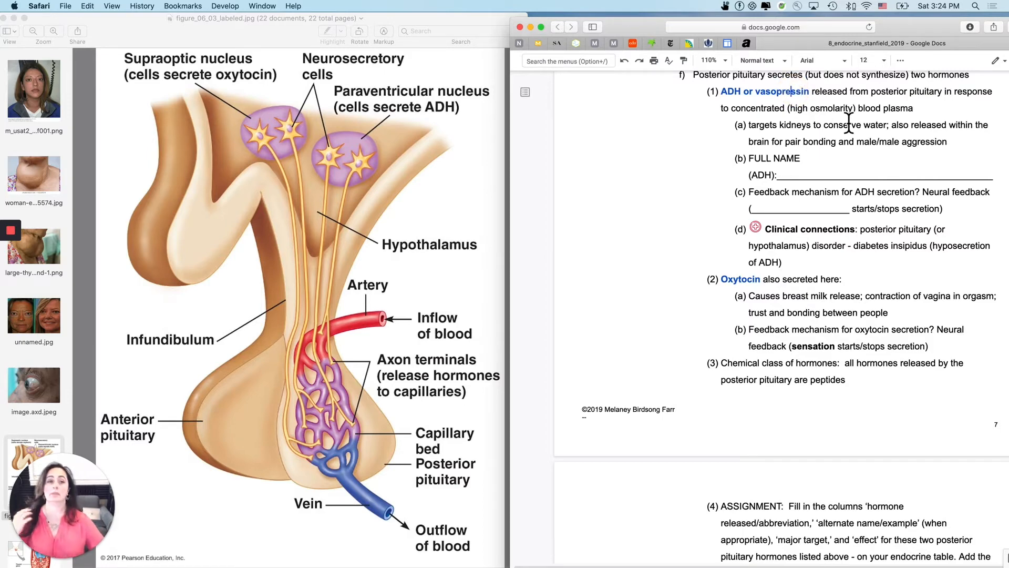
mouse_move(930, 146)
text(, causes v)
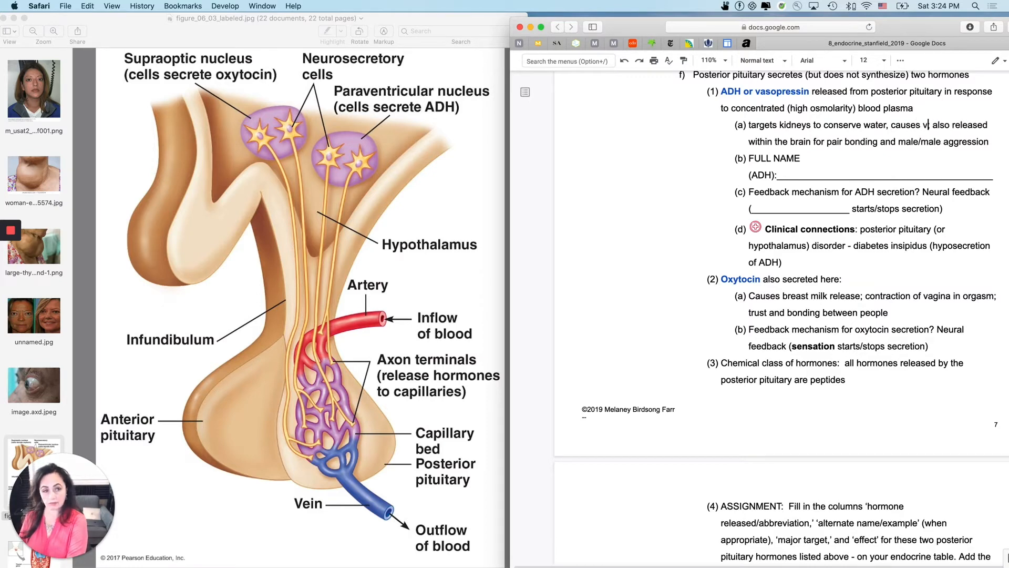
Add 'causes vasoconstriction' after 'conserve water' in the ADH kidney-target line
text(asoconstriction;)
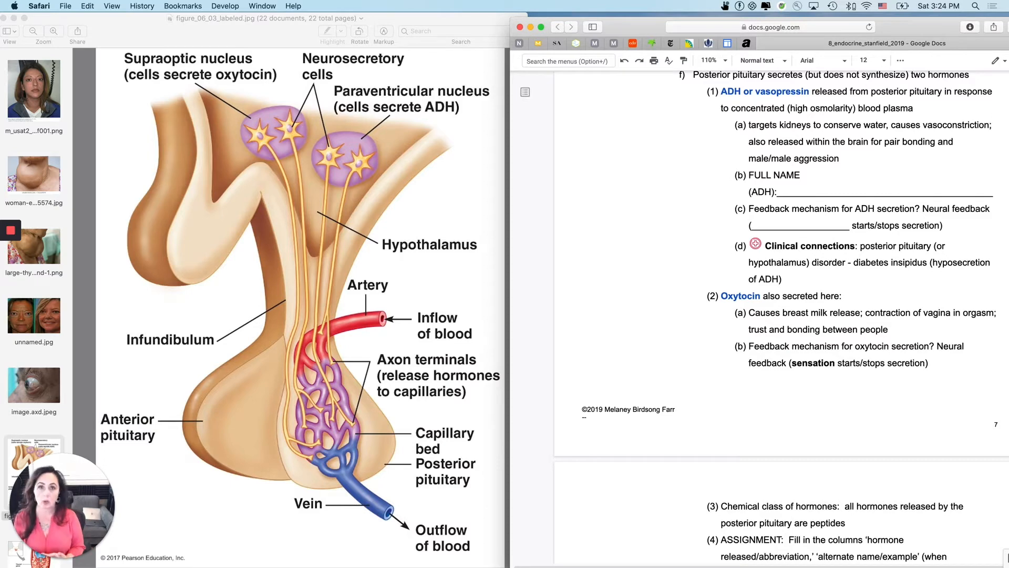
mouse_move(930, 143)
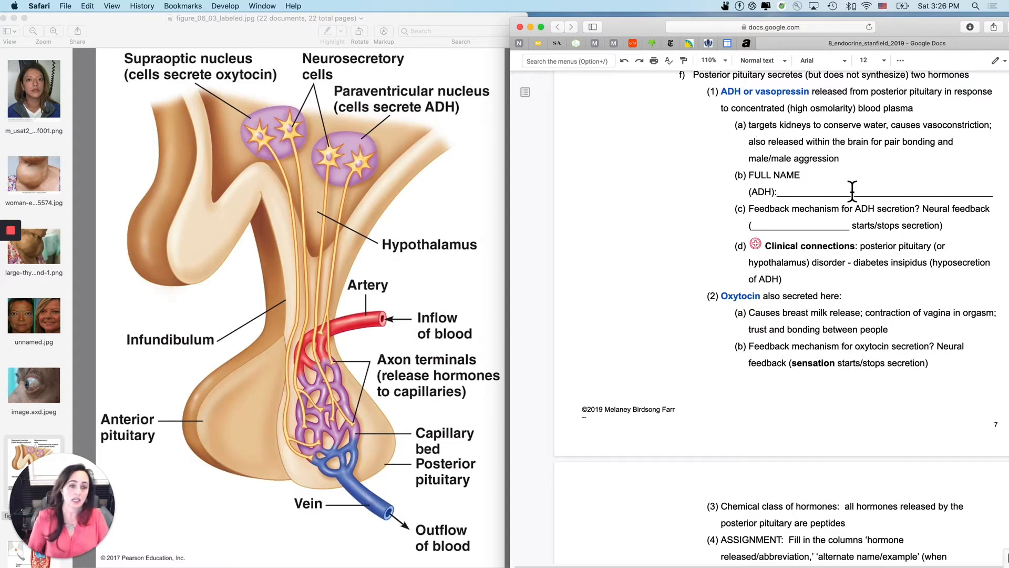
mouse_move(766, 219)
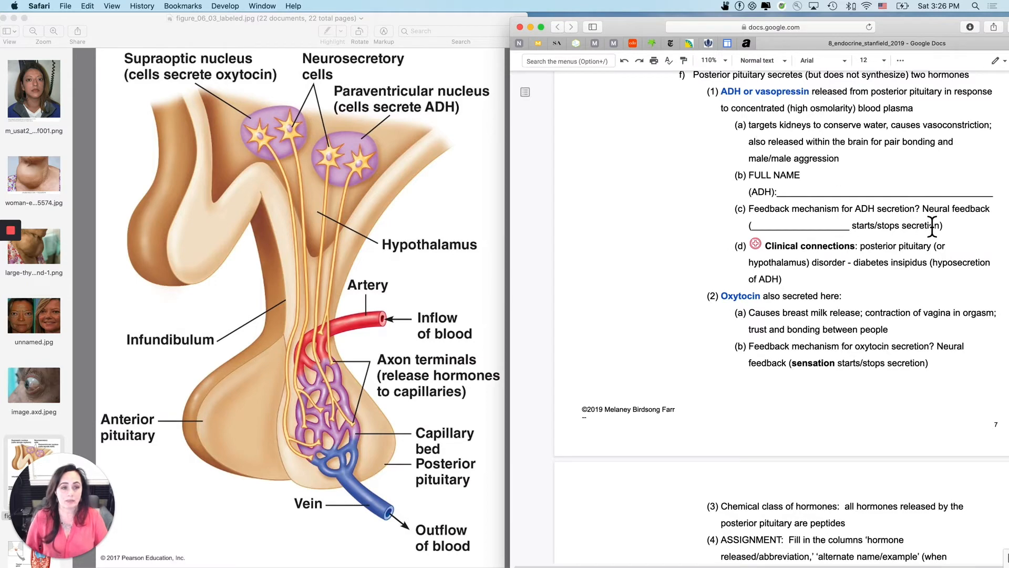
mouse_move(782, 125)
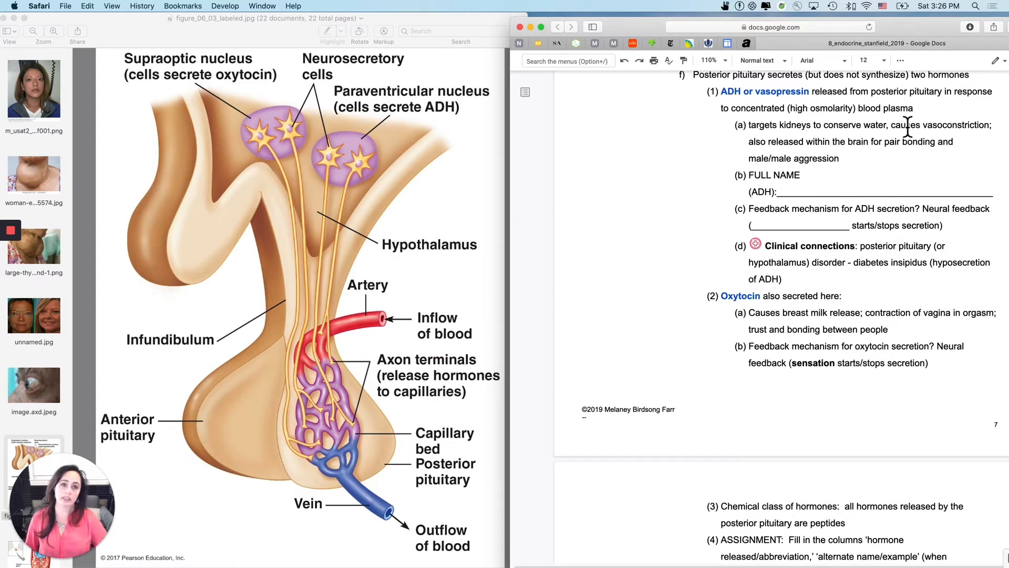
mouse_move(860, 107)
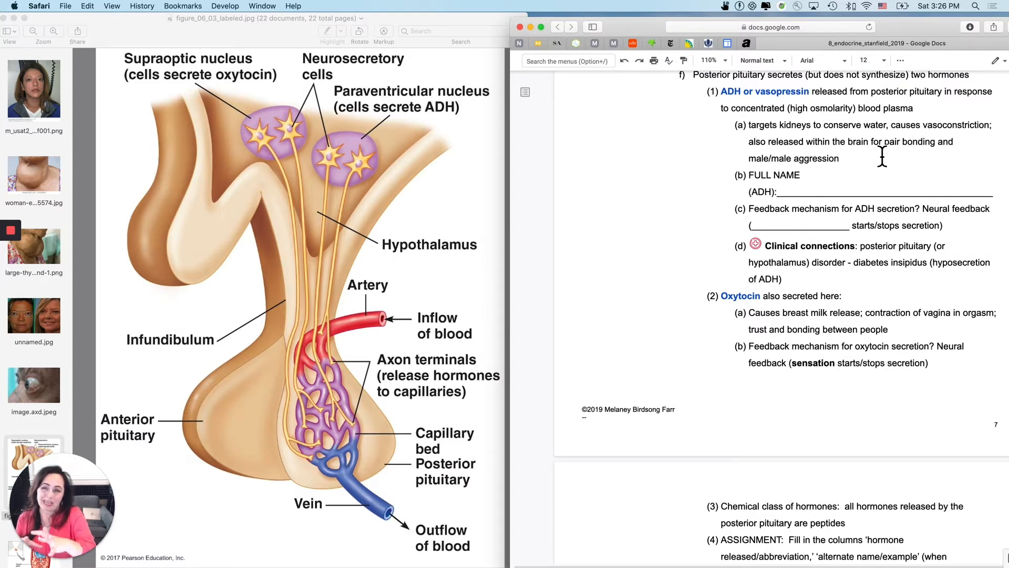
mouse_move(342, 196)
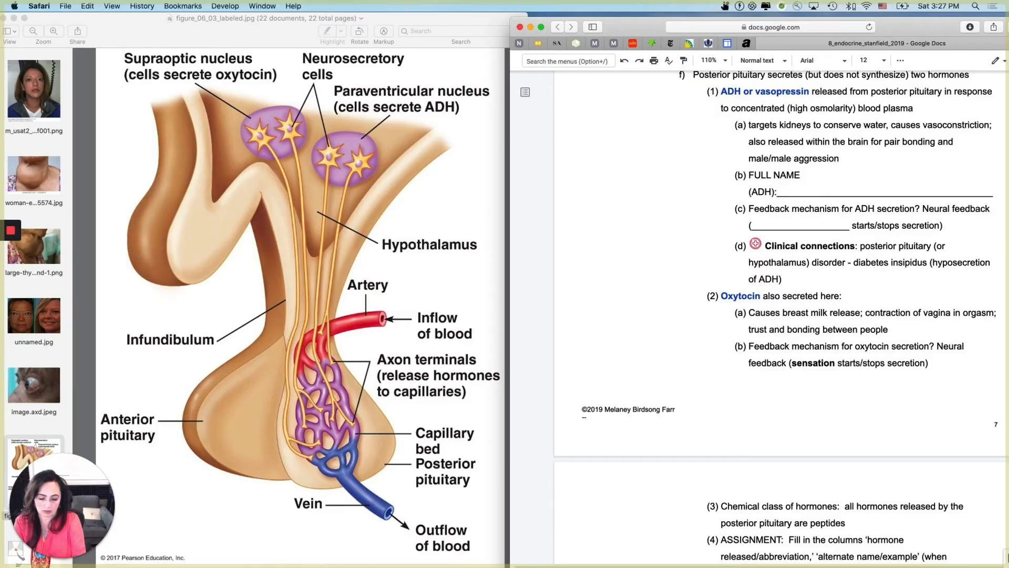
Handwrite 'H2O in blood detected by sensors' over the ADH feedback blank
text(H2O))
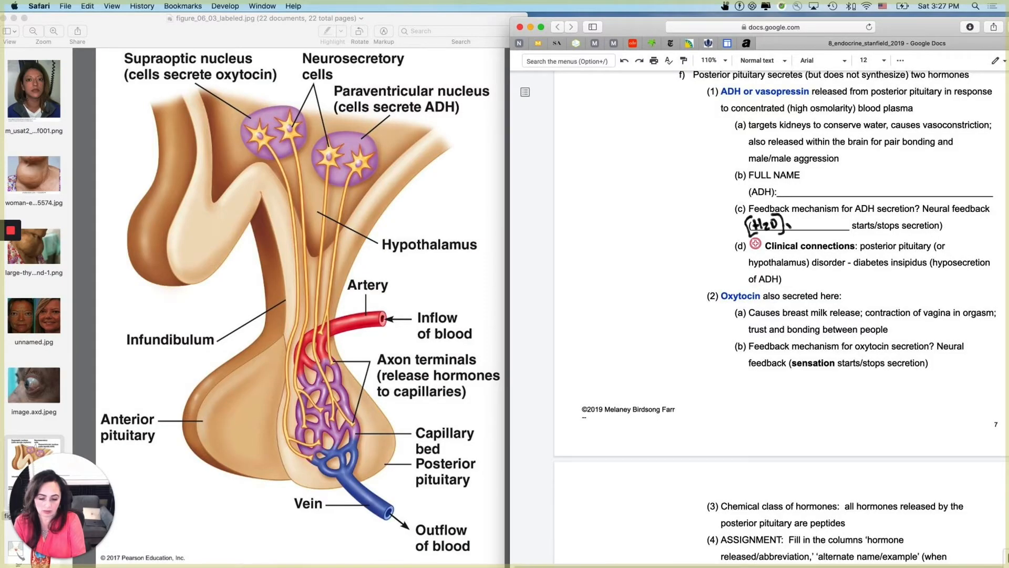
text(in bloo)
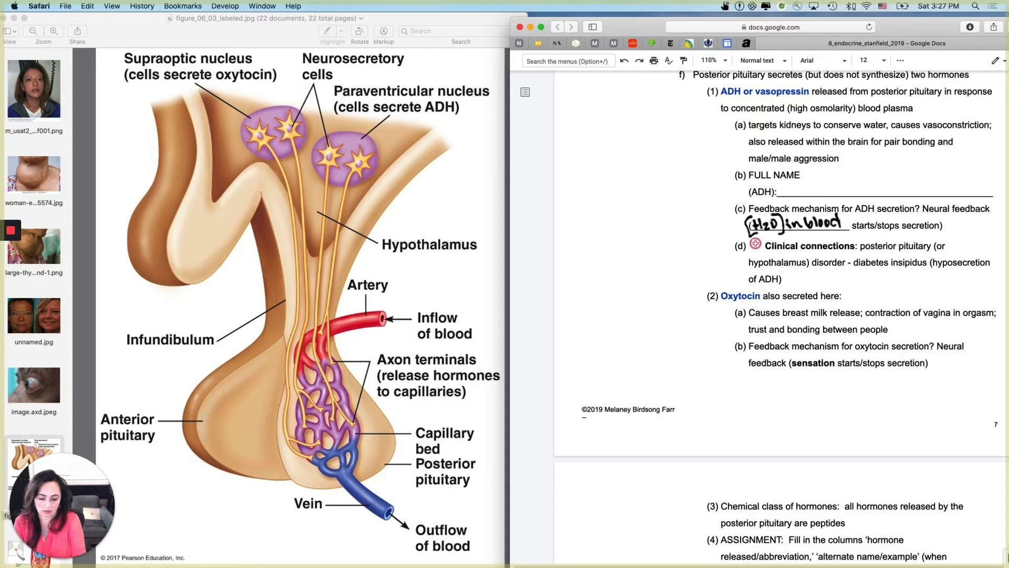
text(det)
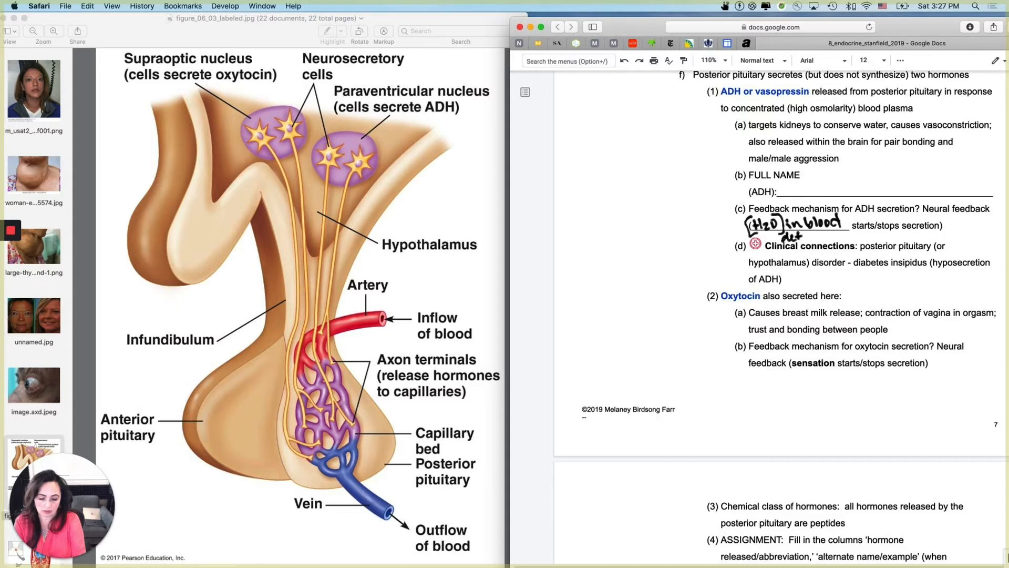
text(detect by sens.)
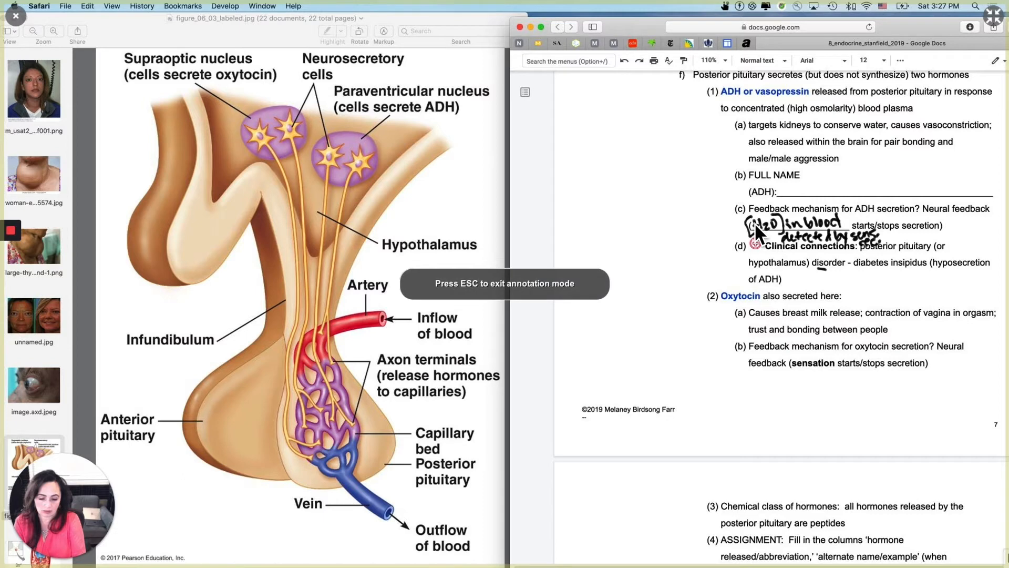
mouse_move(627, 238)
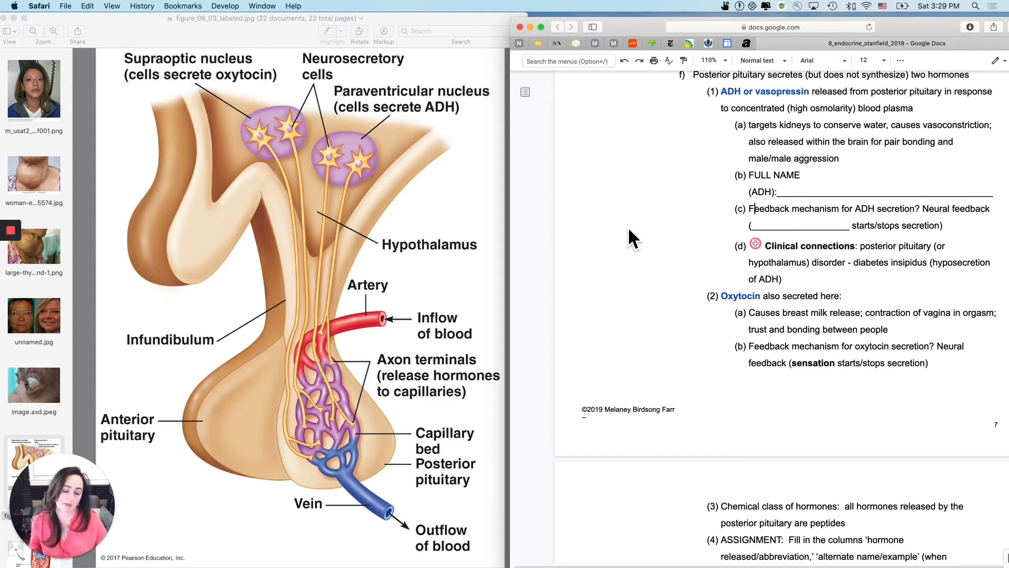
Scroll the notes down to the 'C. Thyroid gland (fig. 6.8a)' heading
scroll(down, 3)
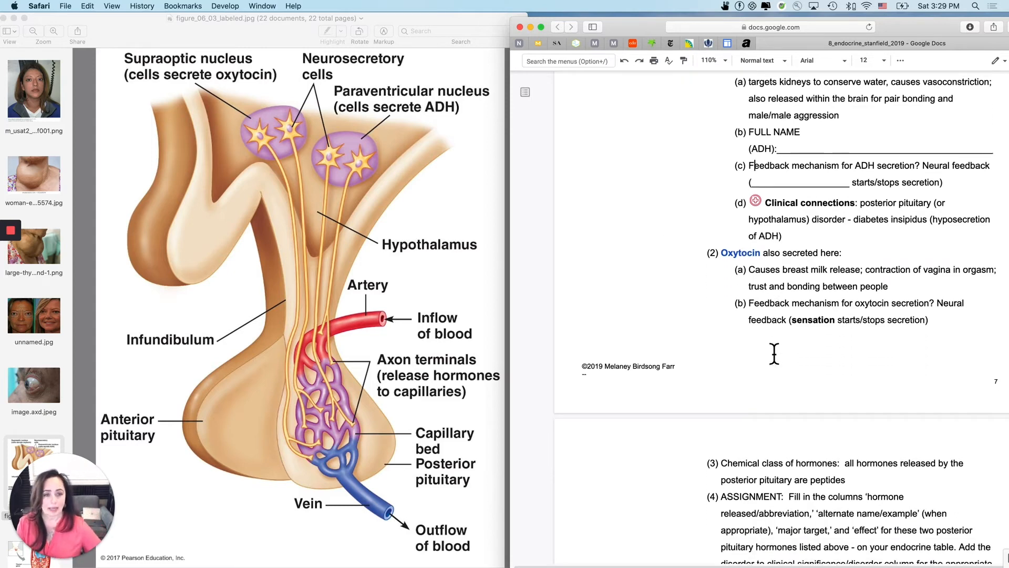
scroll(down, 3)
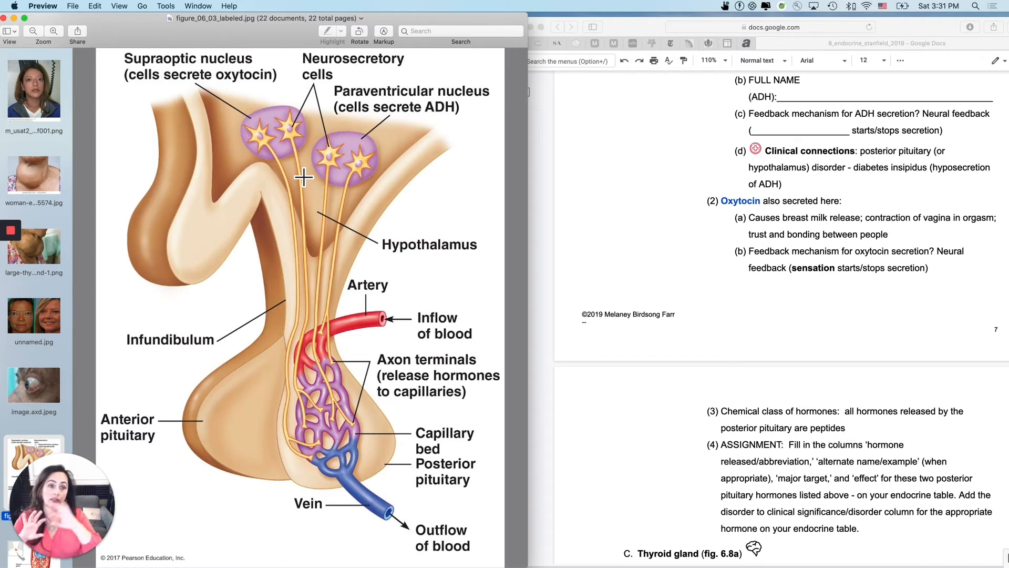
mouse_move(924, 302)
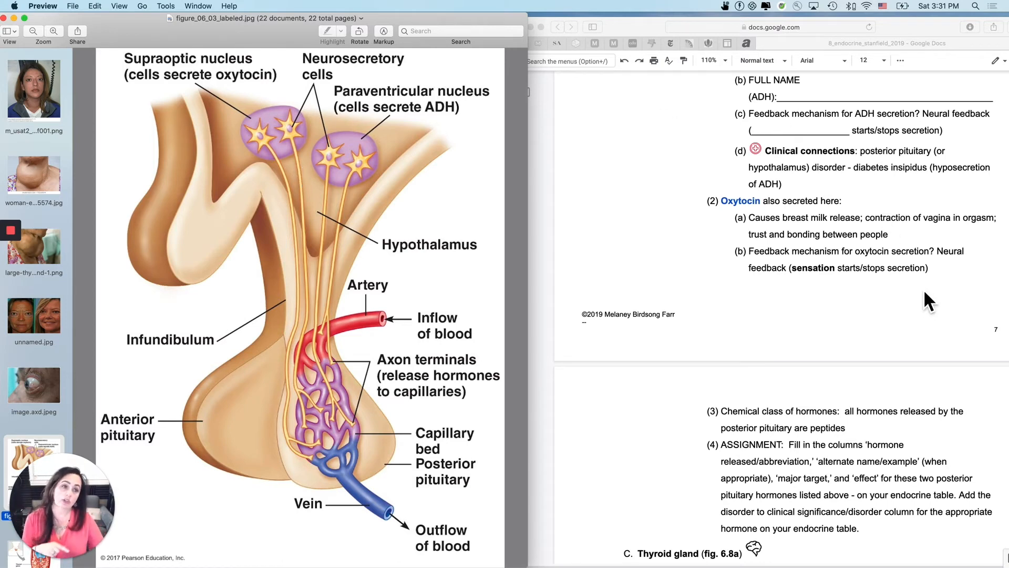
mouse_move(789, 259)
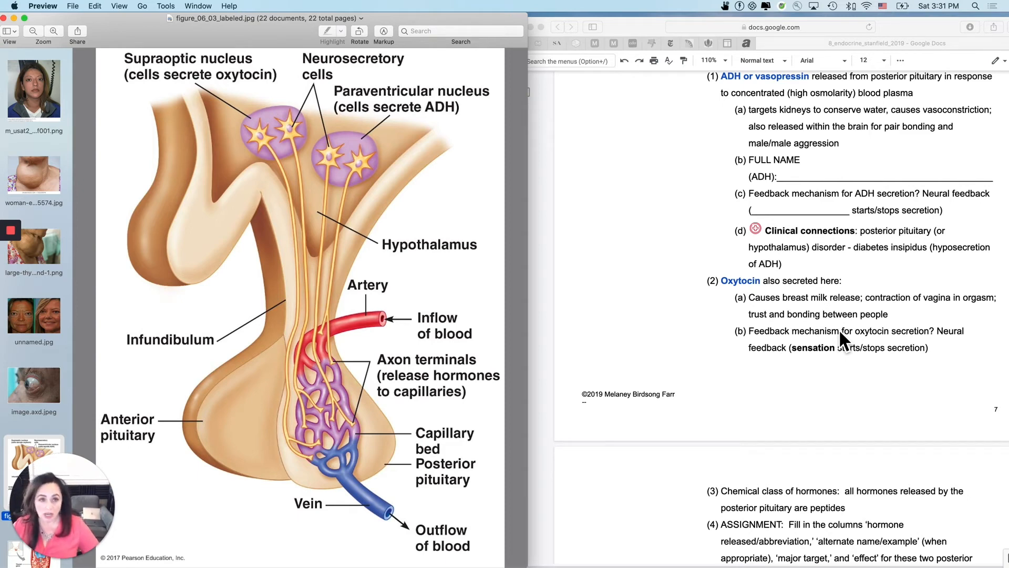
mouse_move(815, 121)
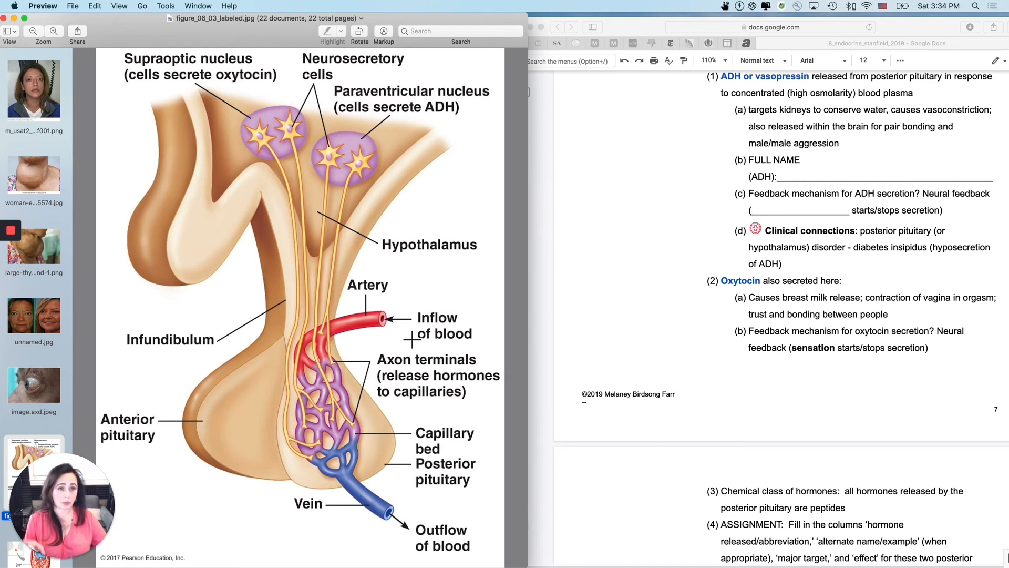
mouse_move(766, 142)
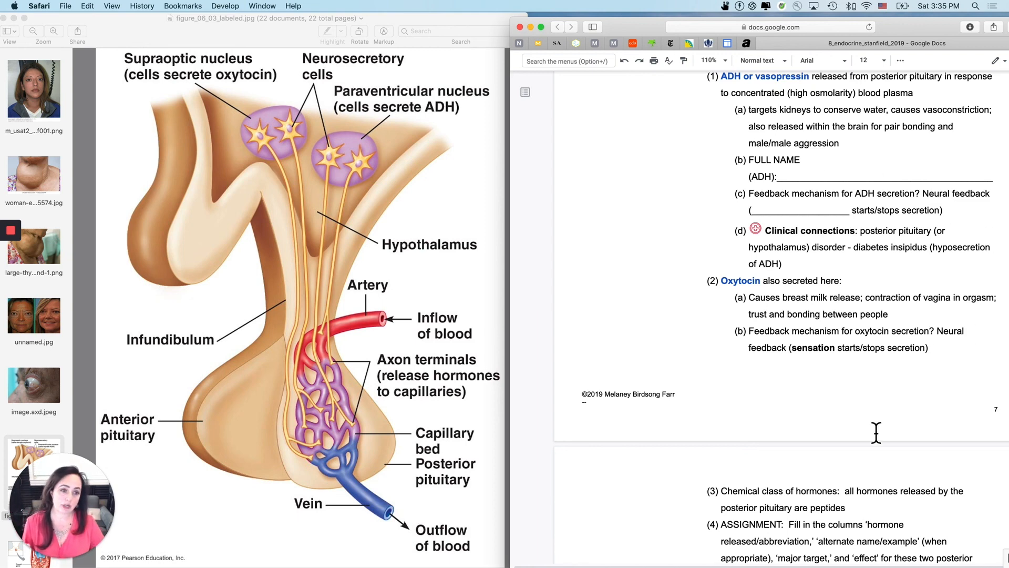
Scroll the notes to show item f) on the two posterior pituitary hormones above the ADH section
scroll(down, 3)
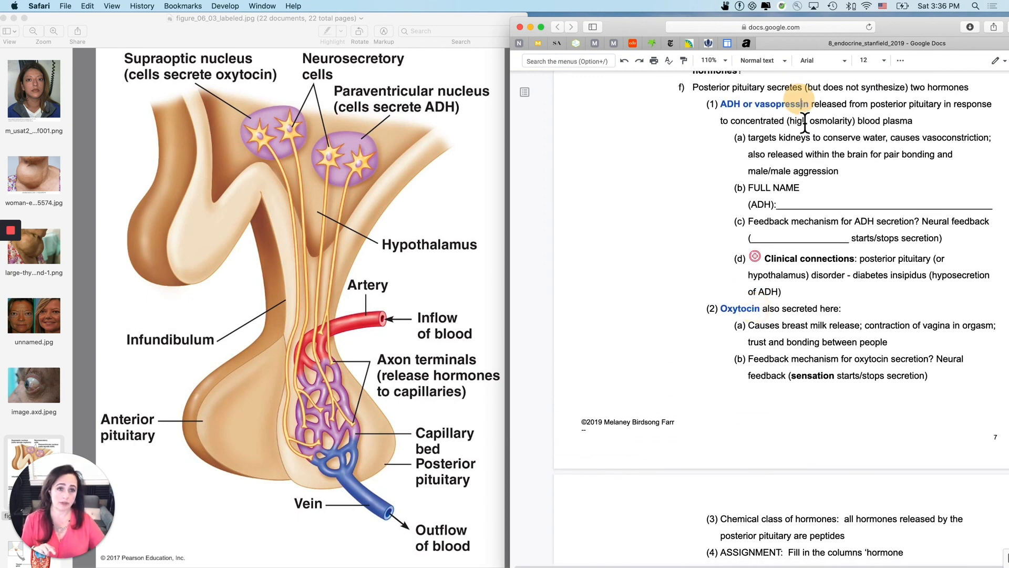
Scroll past the oxytocin notes to the Thyroid gland section with T3 and T4
scroll(down, 3)
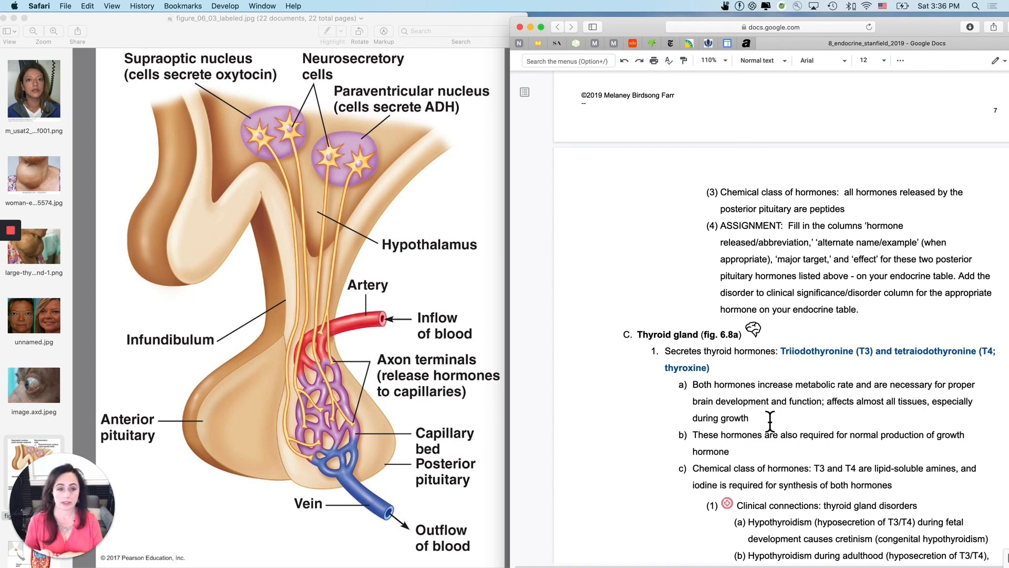
mouse_move(24, 257)
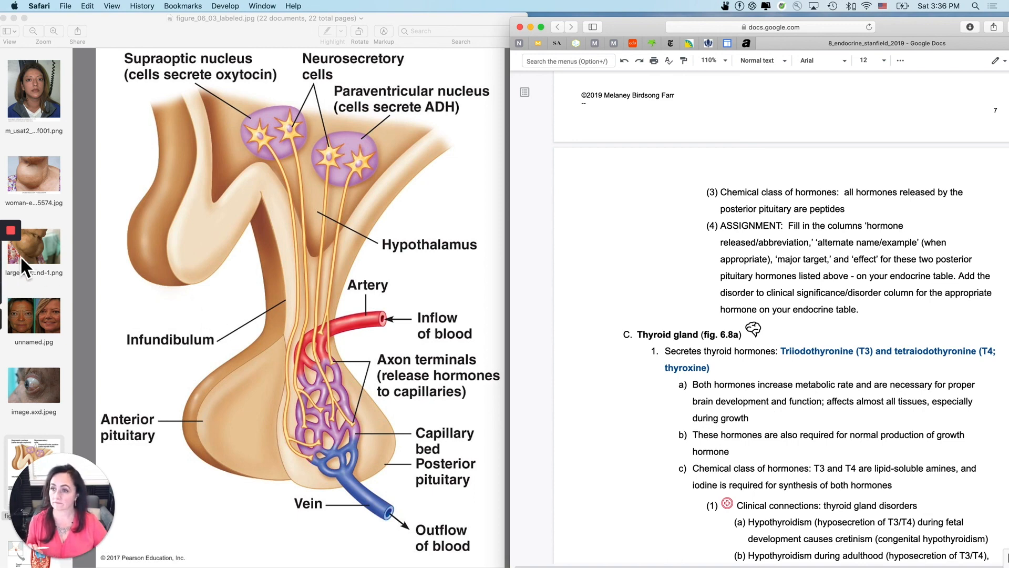